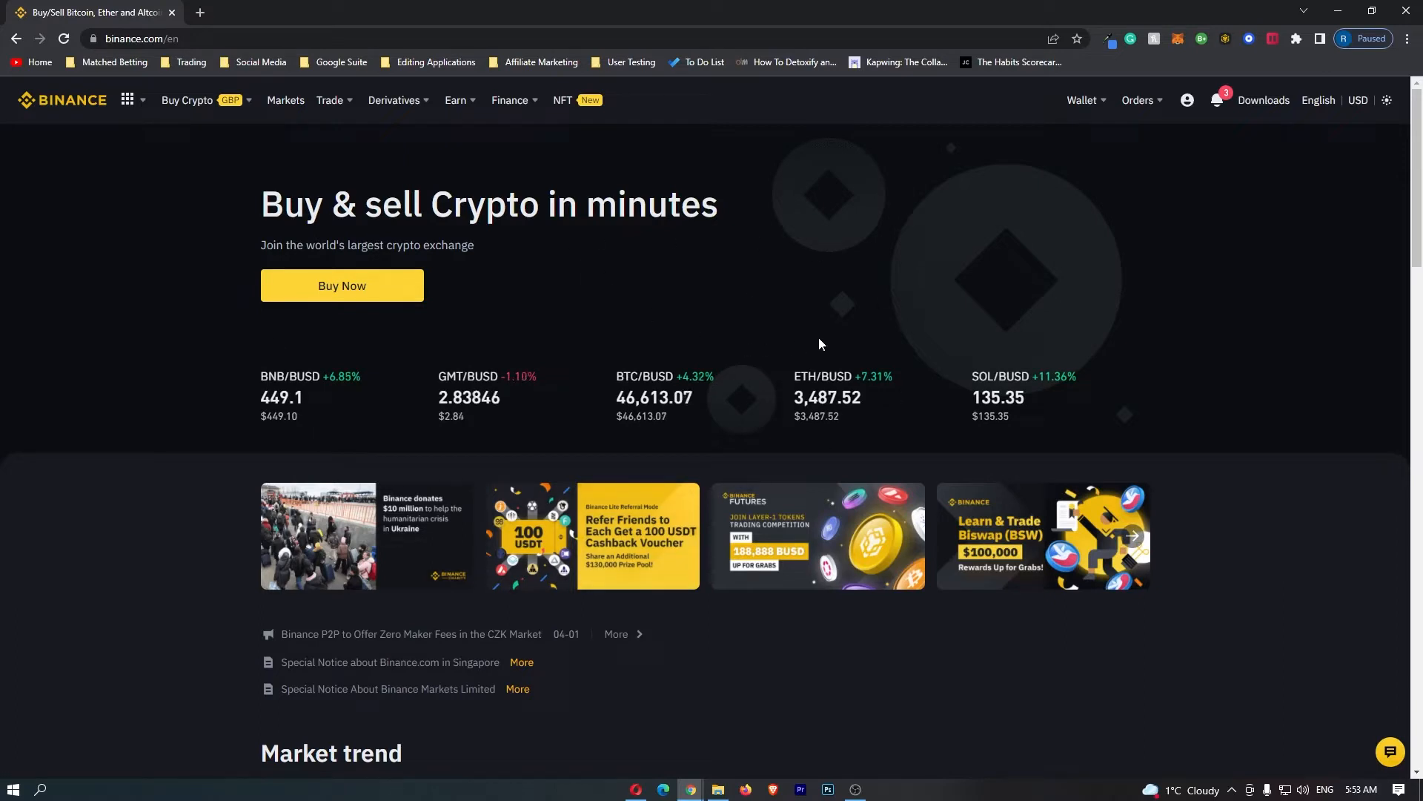
mouse_move(1050, 128)
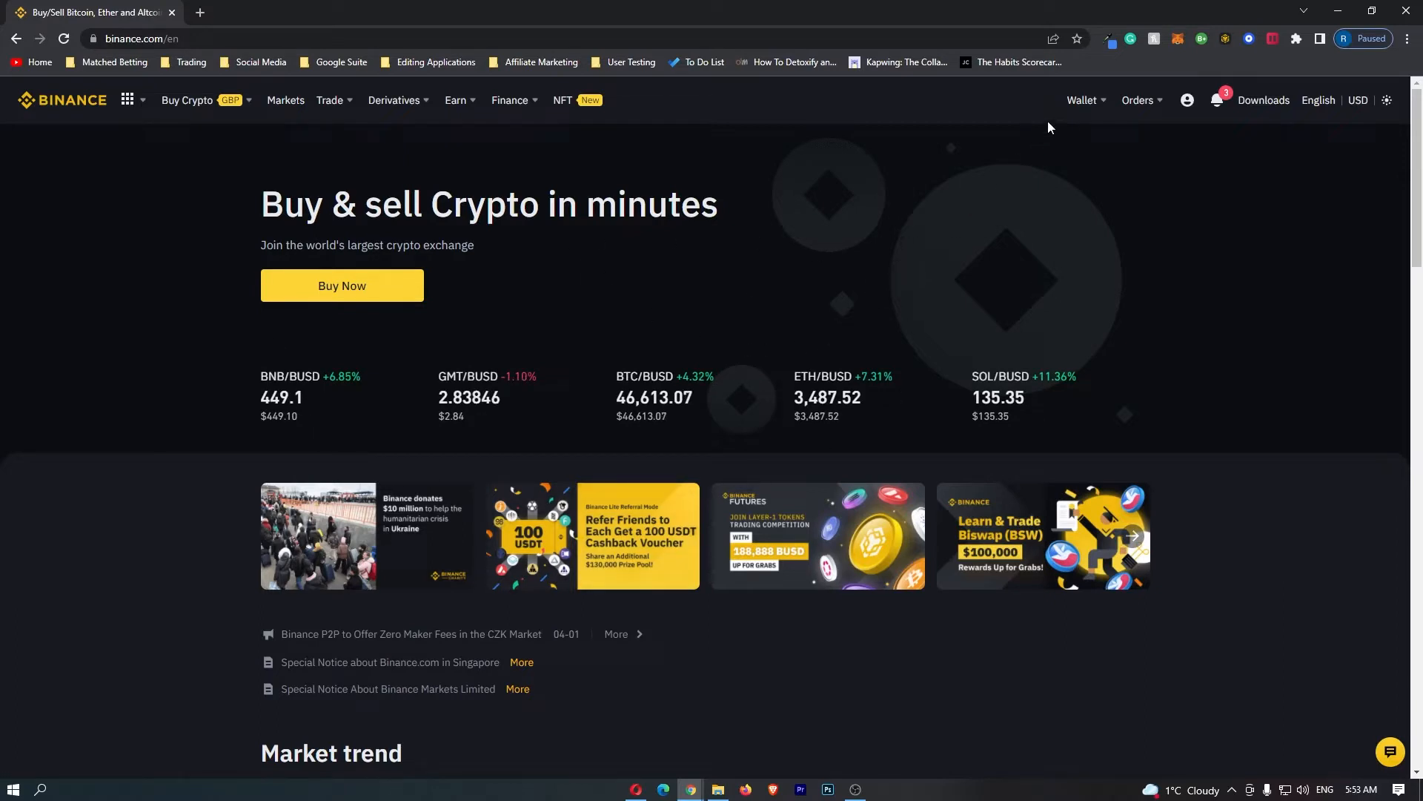
- Go to the Fiat and Spot wallet overview showing total balance and holdings
left_click(1082, 99)
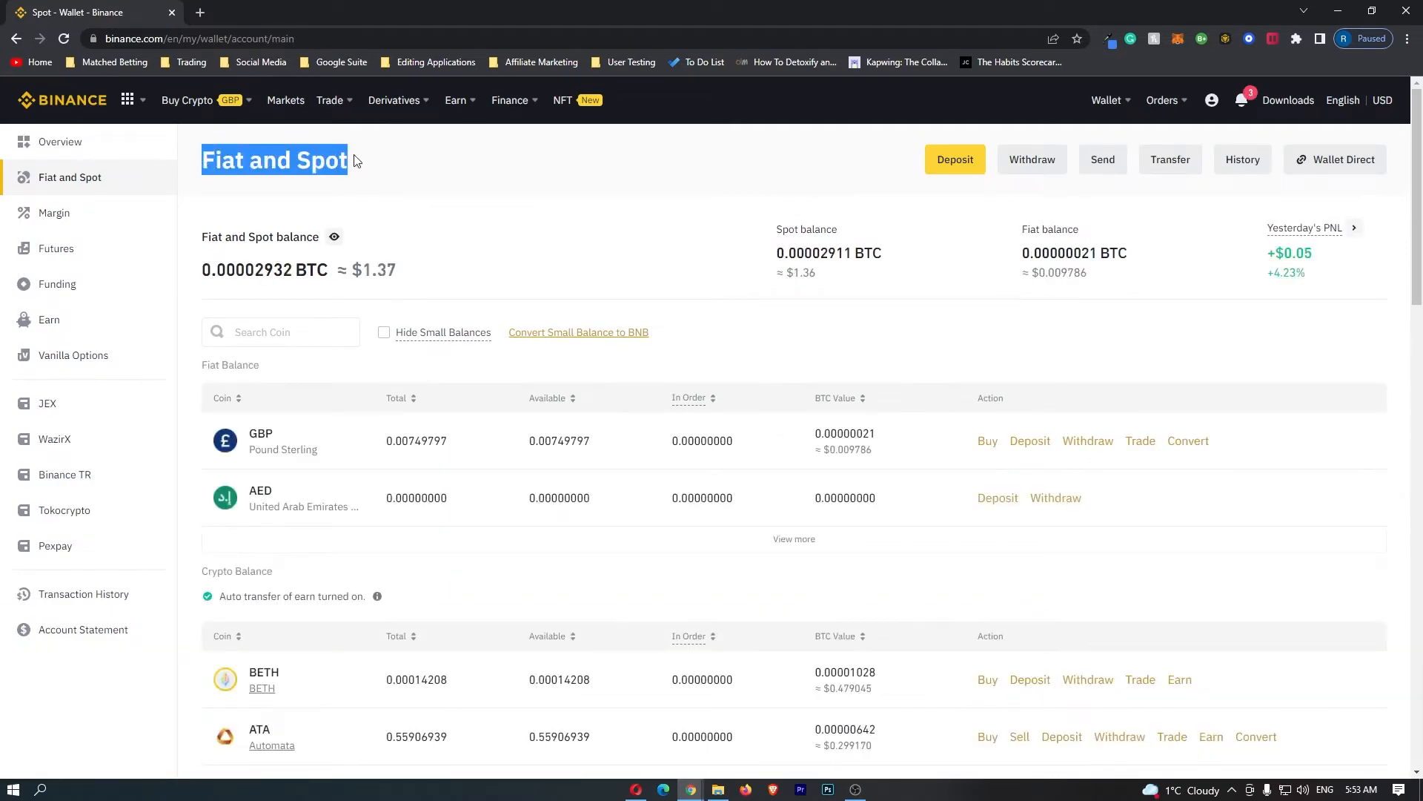
- Locate the ADA (Cardano) row in the crypto balances and check its dollar value
scroll("down", 3)
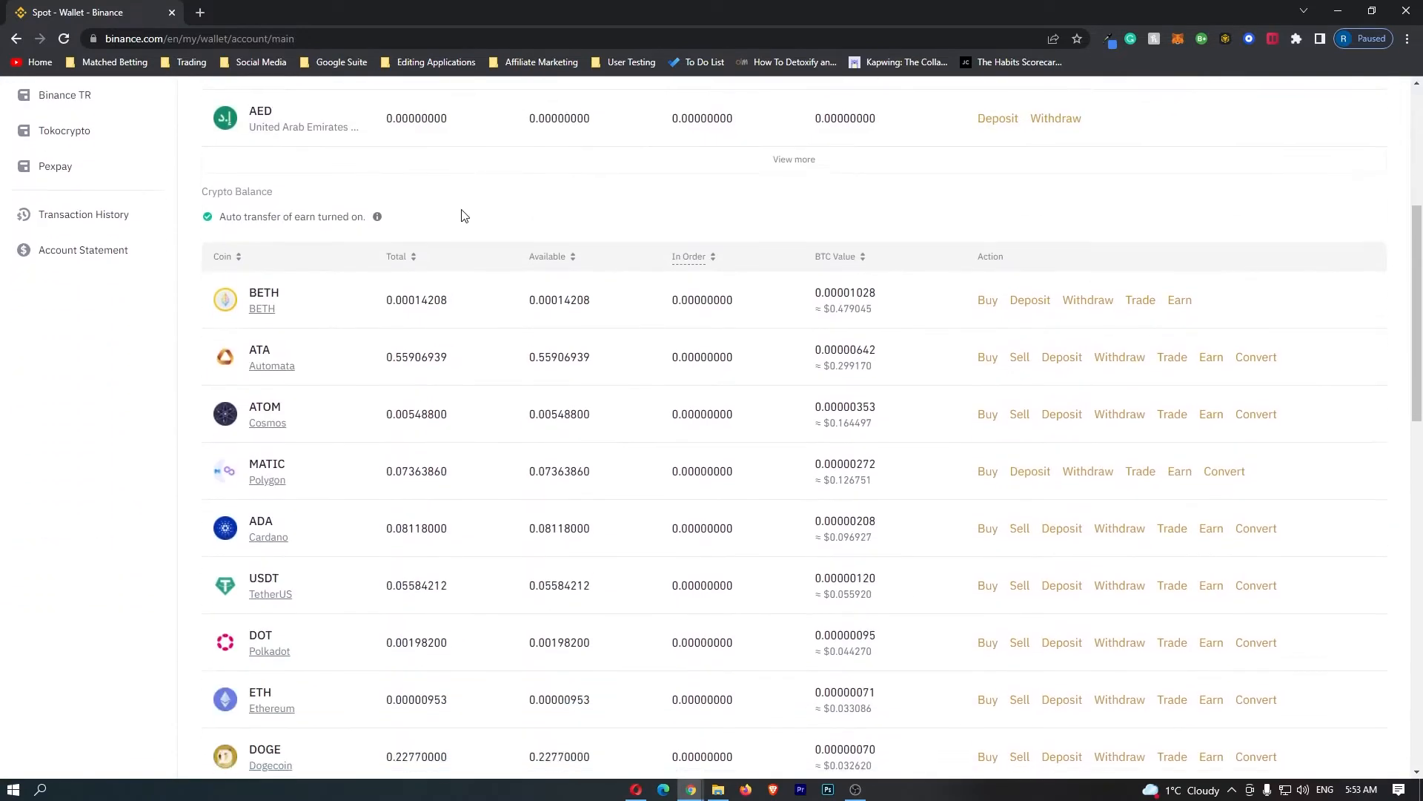
scroll("down", 3)
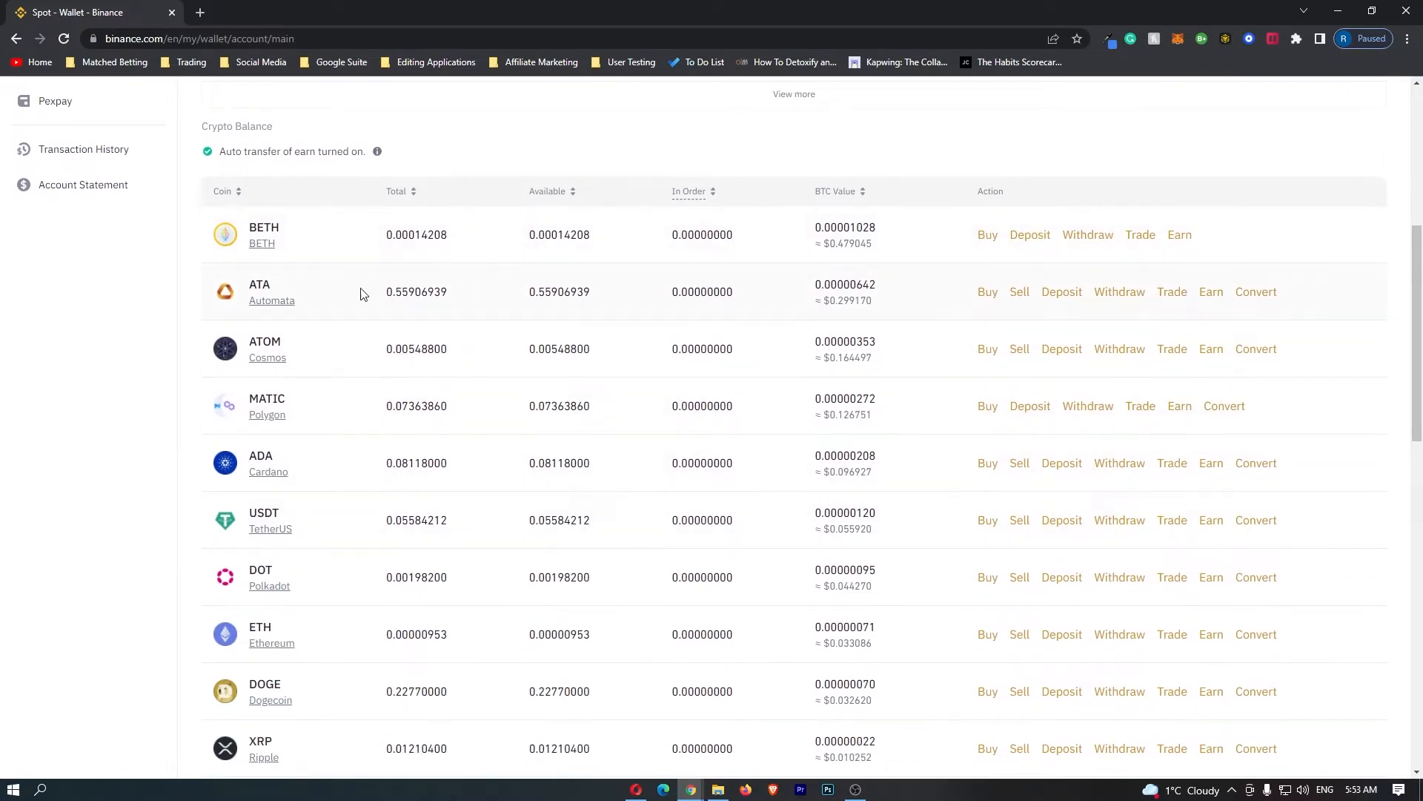
double_click(261, 455)
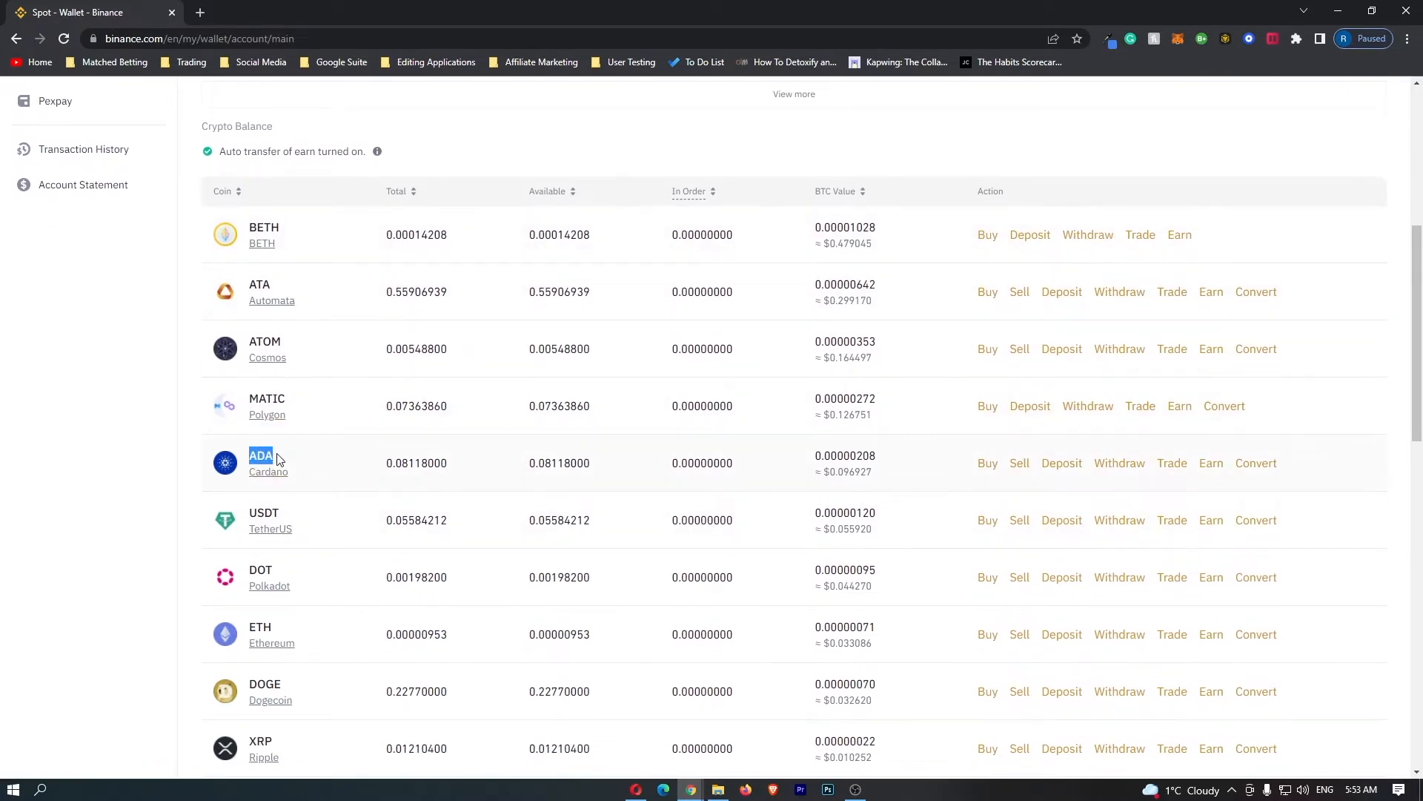
double_click(843, 471)
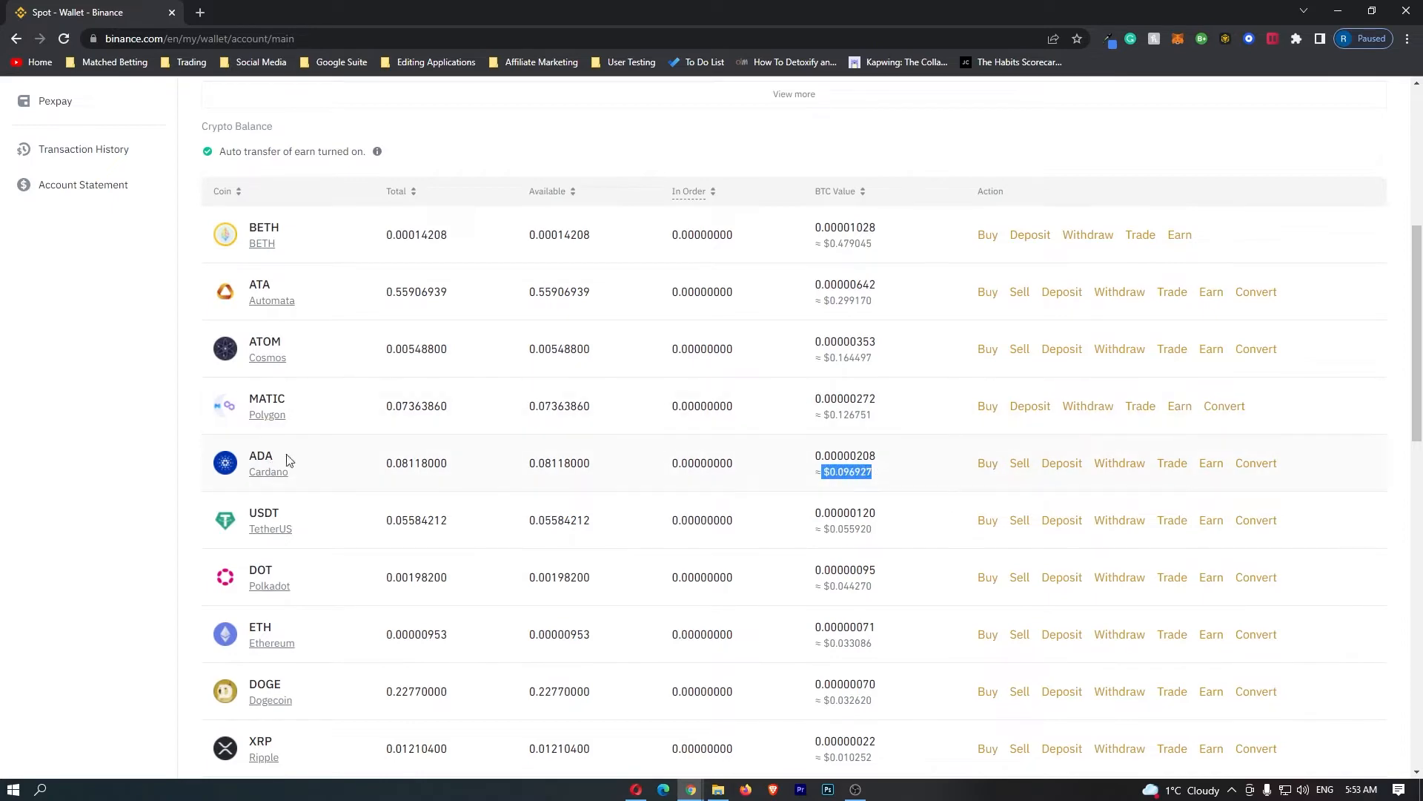
scroll("up", 3)
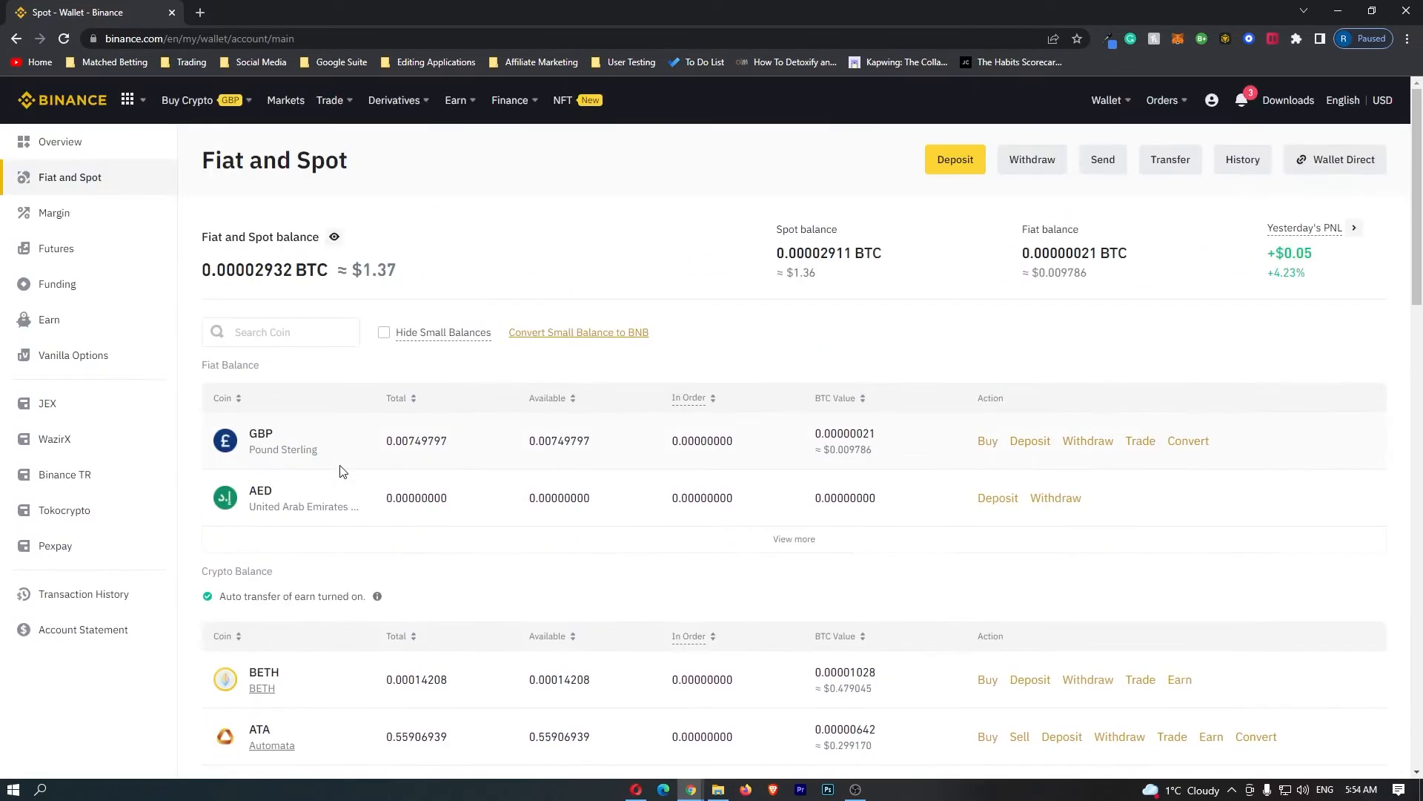
- Filter the coin list by 'ada' so only ADA, ADADOWN and ADAUP remain
left_click(280, 331)
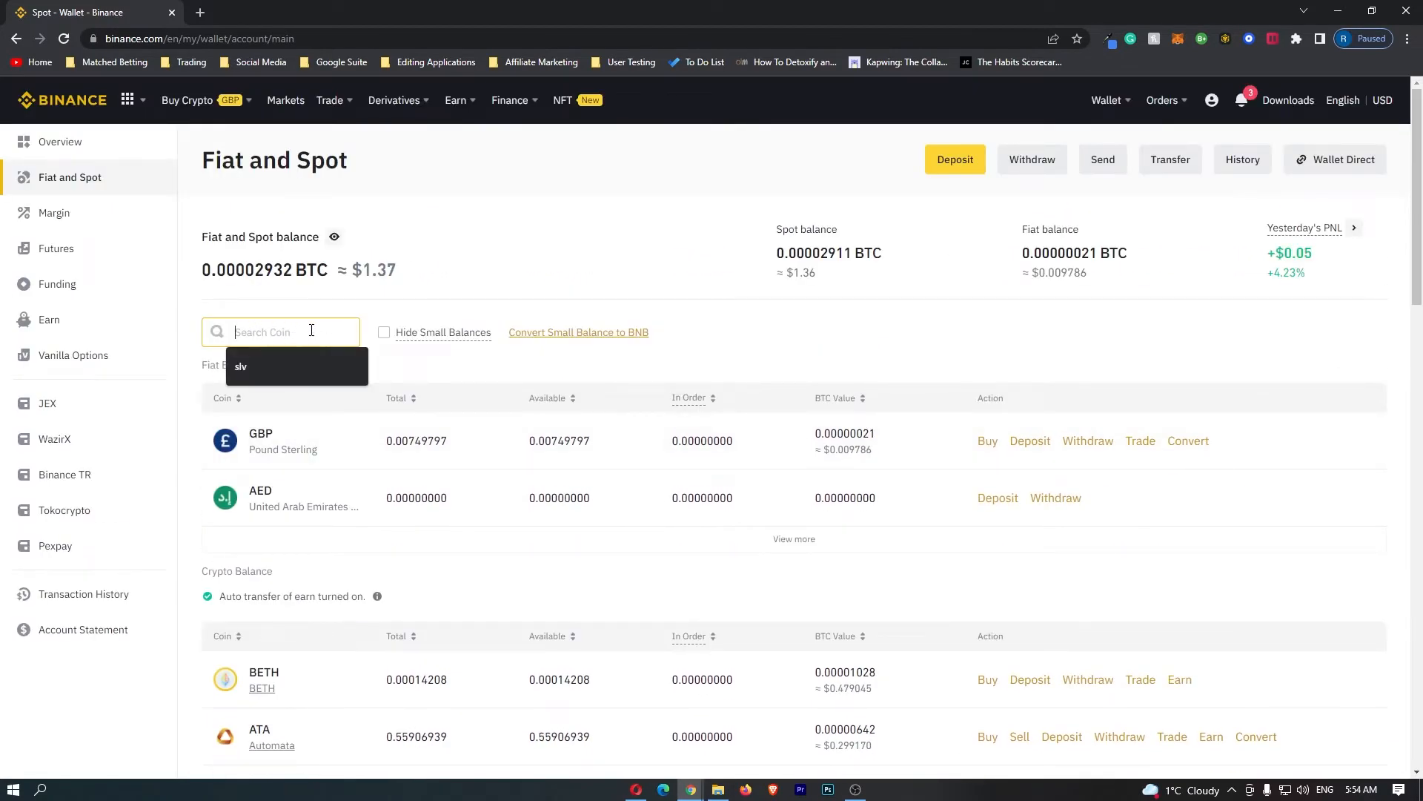
type("ada")
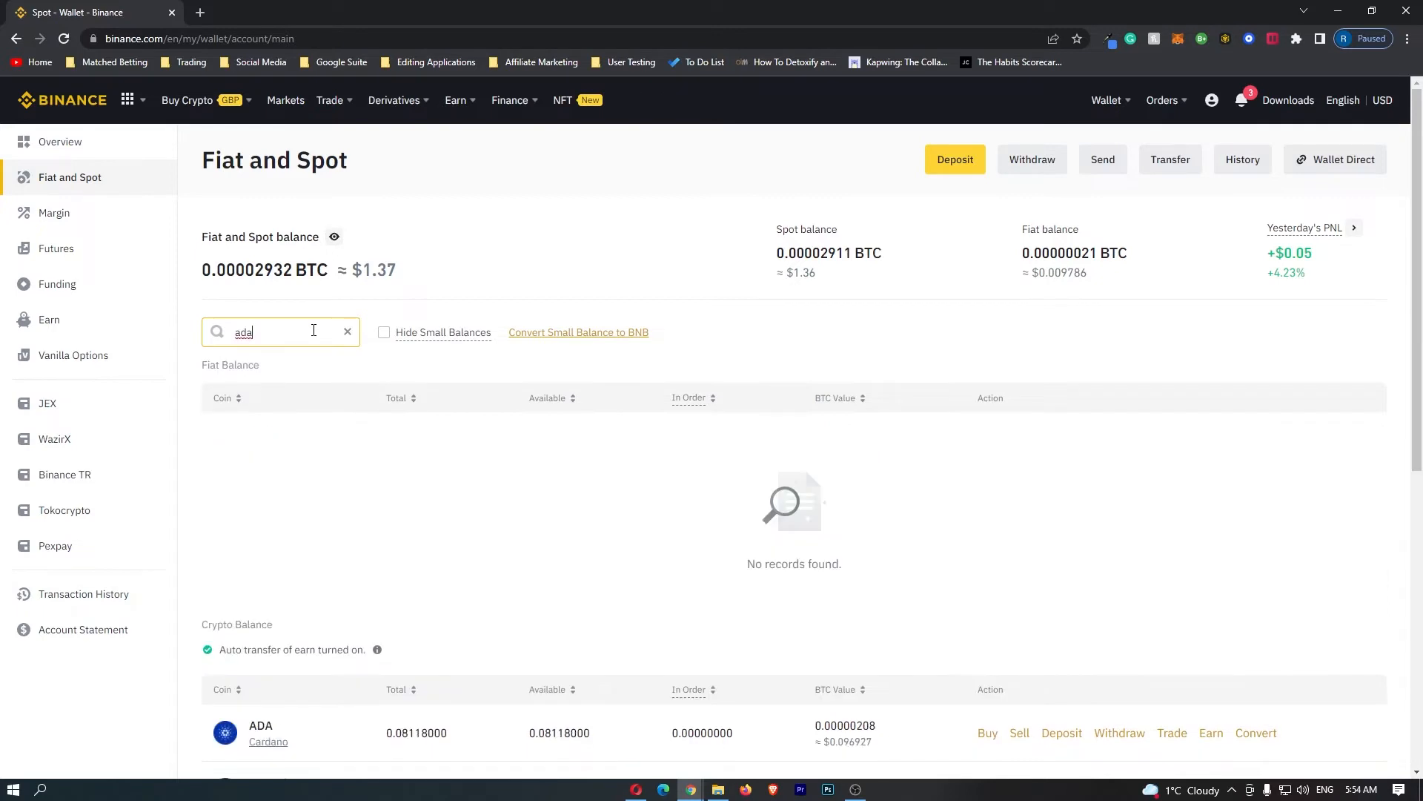
scroll("down", 3)
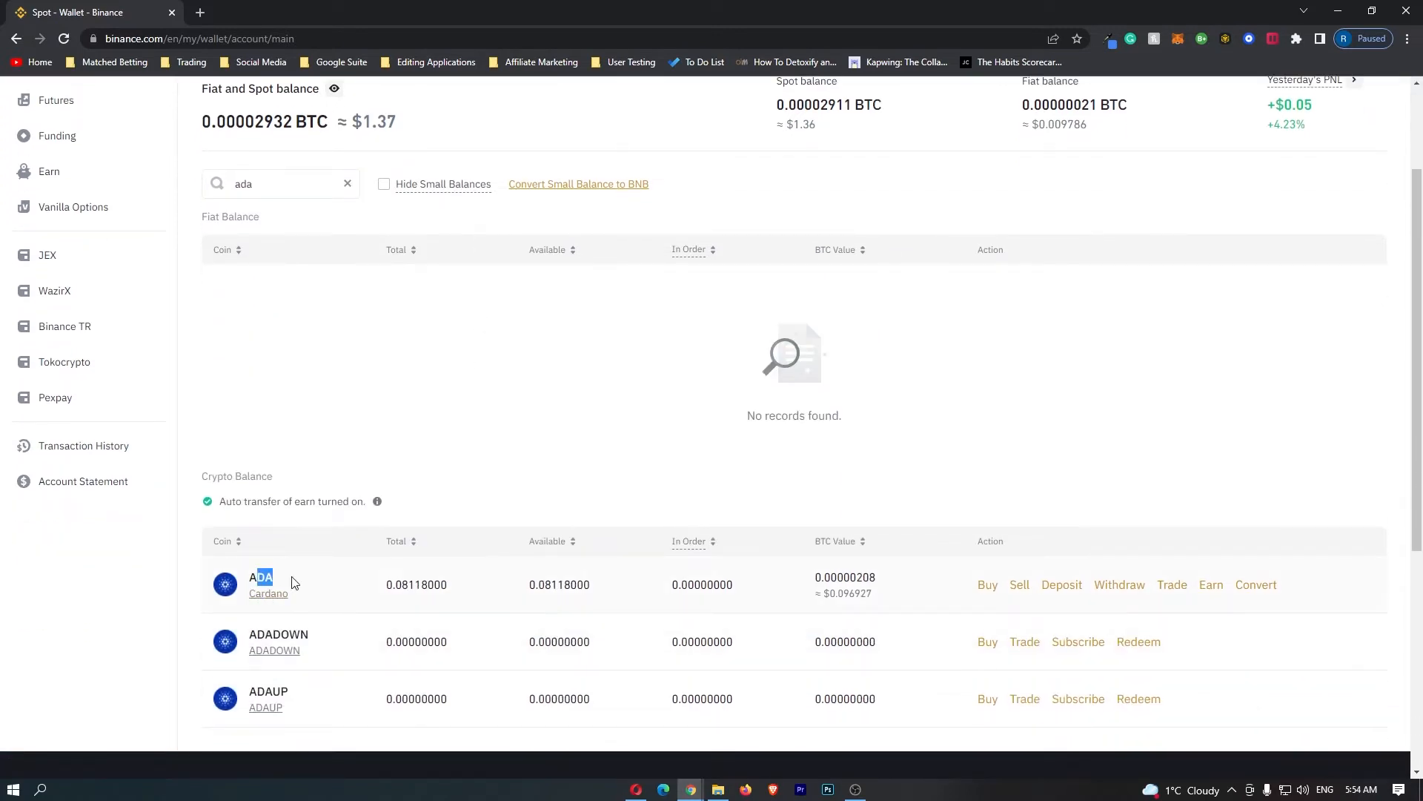
mouse_move(200, 608)
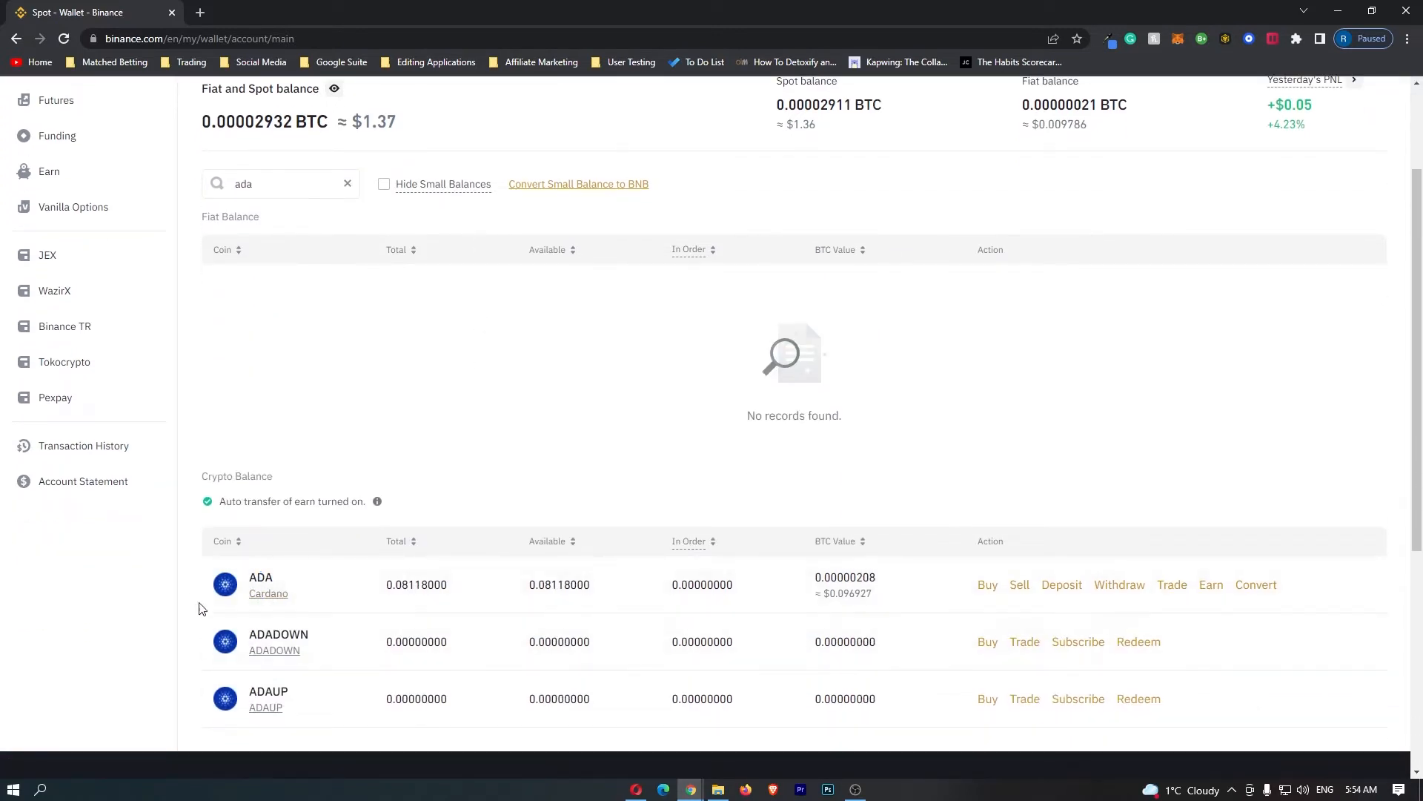
mouse_move(387, 576)
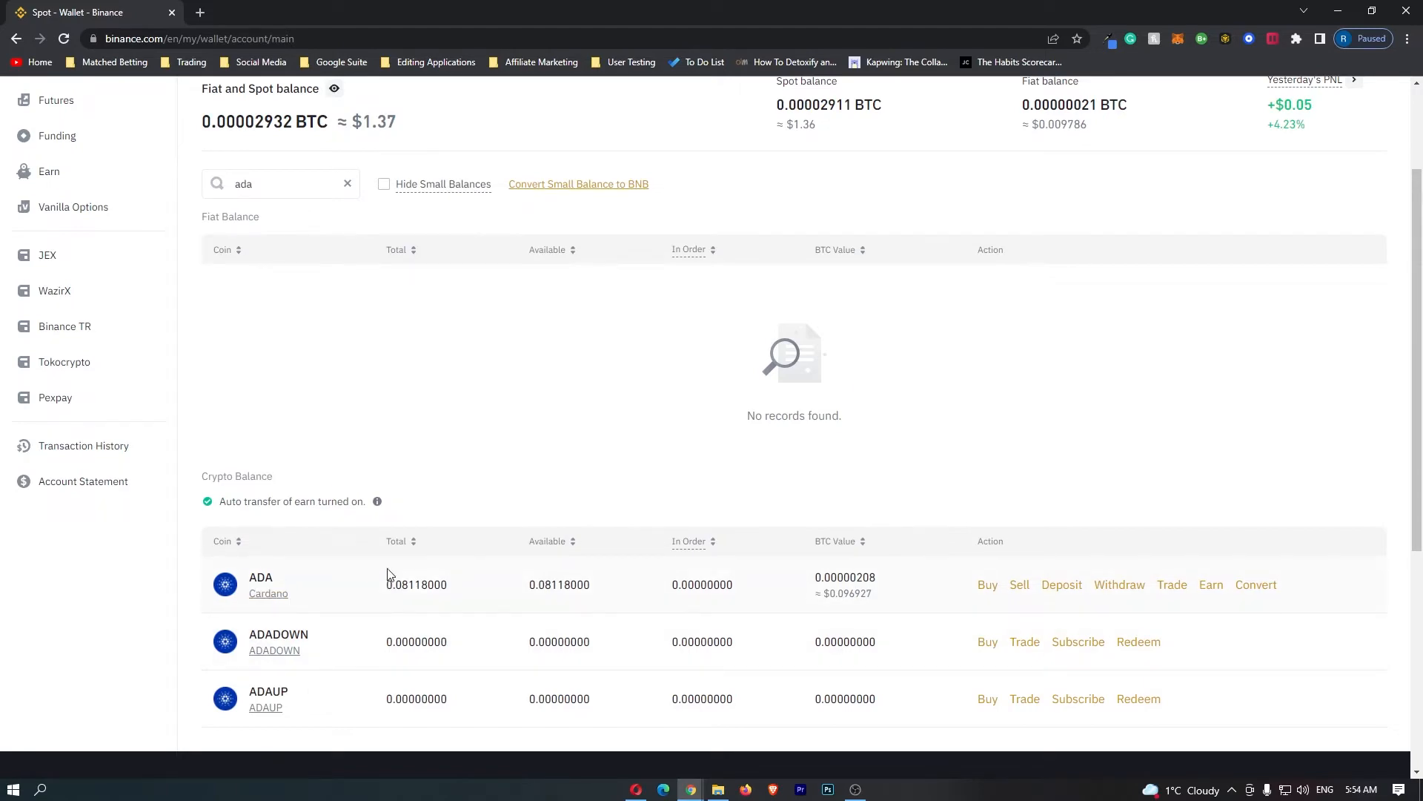
mouse_move(1061, 584)
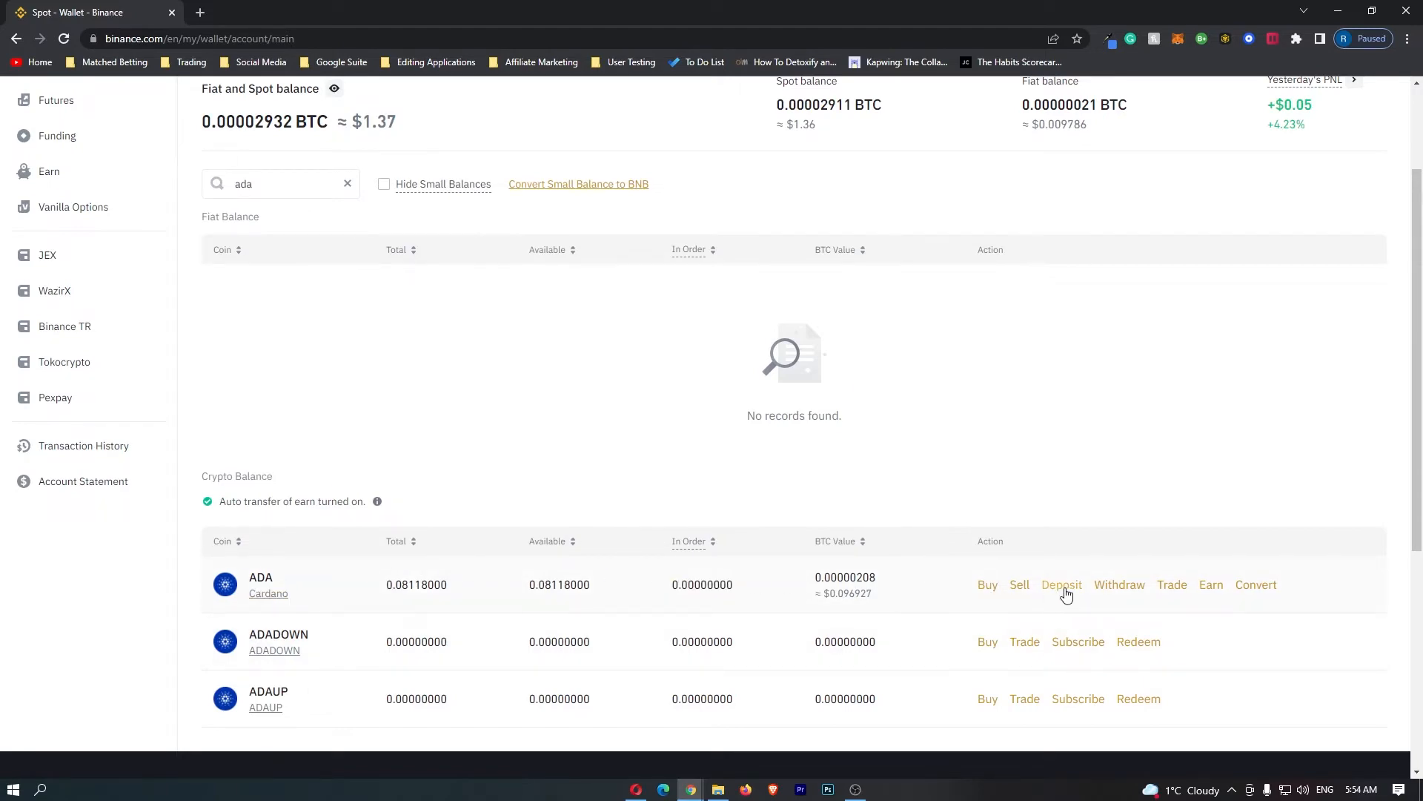
- Start an ADA deposit and list the networks Cardano, BNB Beacon Chain and BNB Smart Chain
left_click(1061, 584)
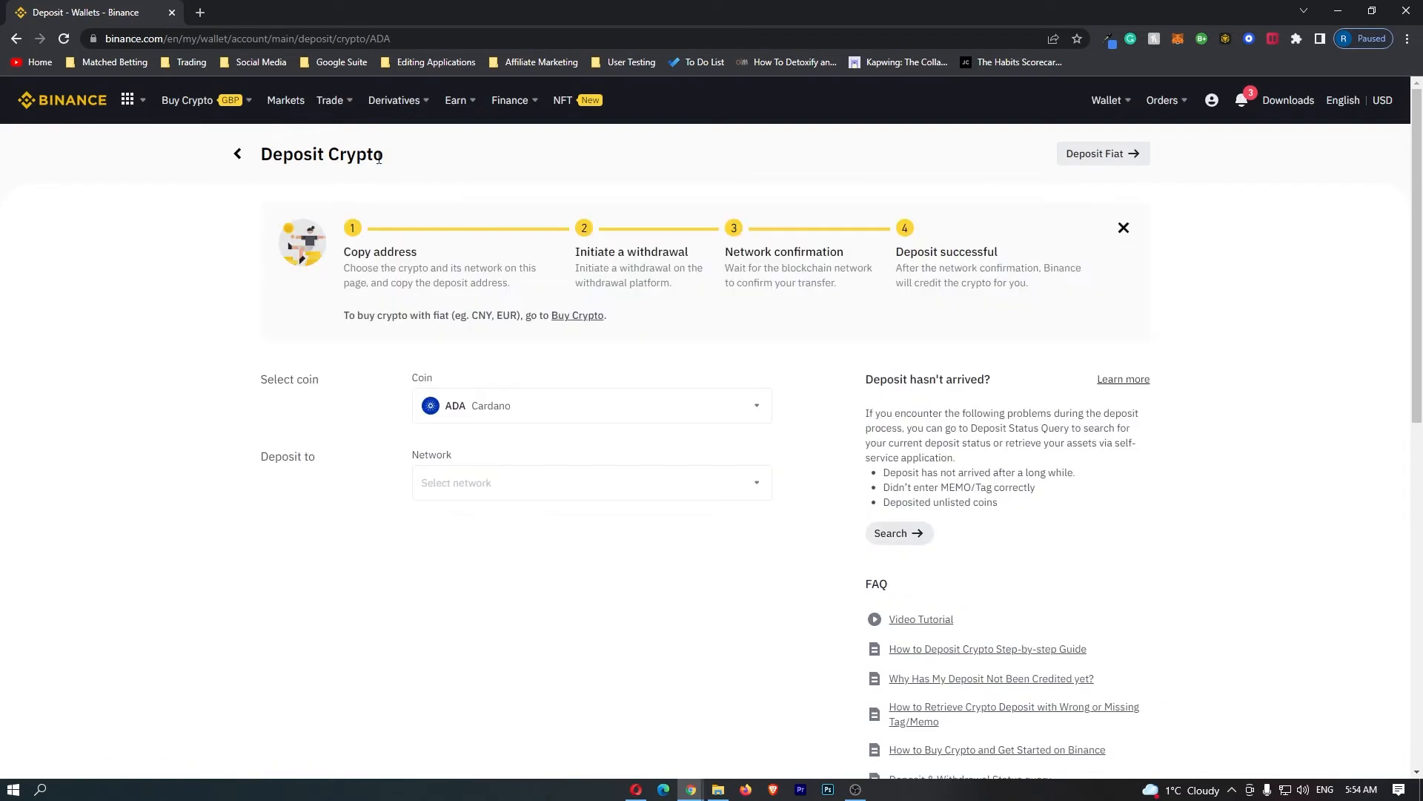
double_click(320, 153)
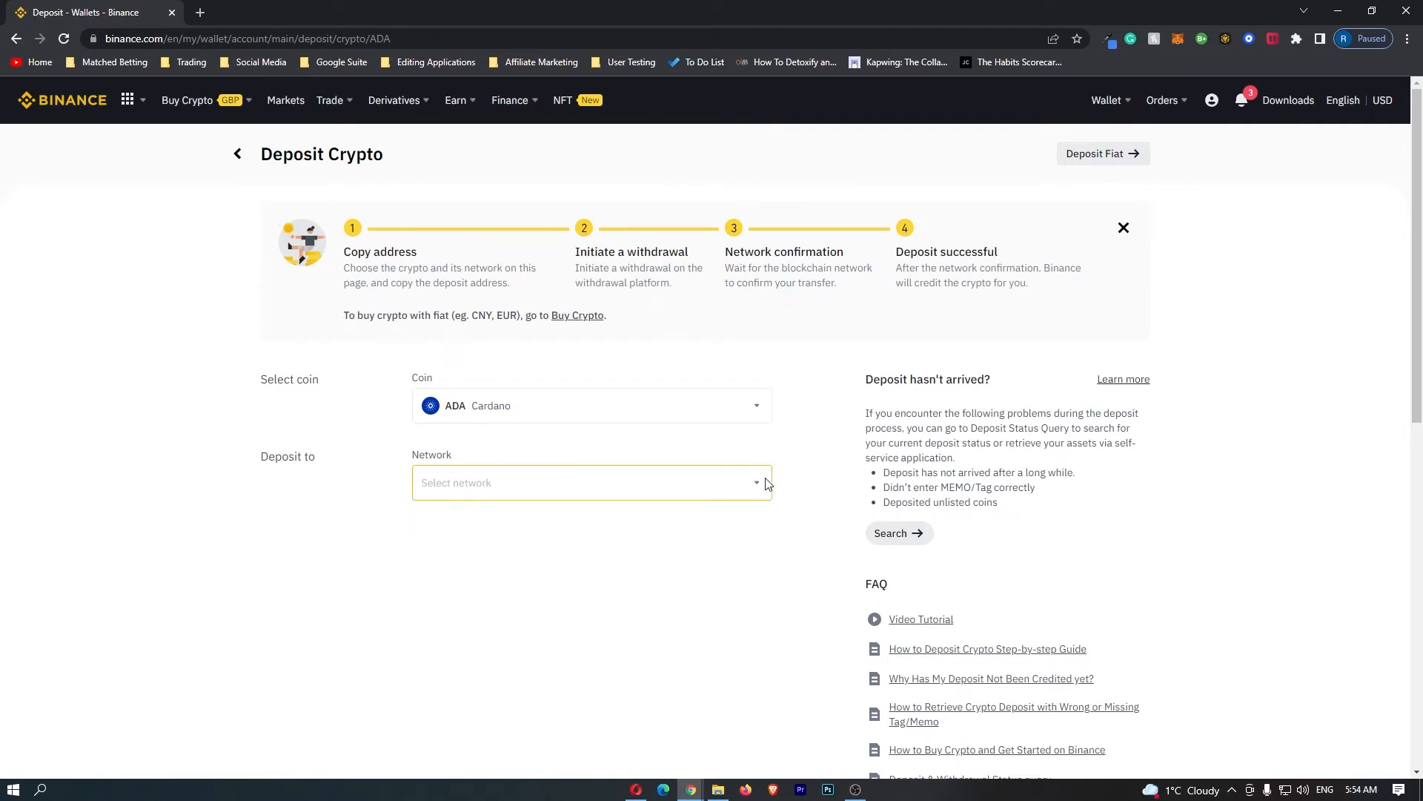
left_click(590, 482)
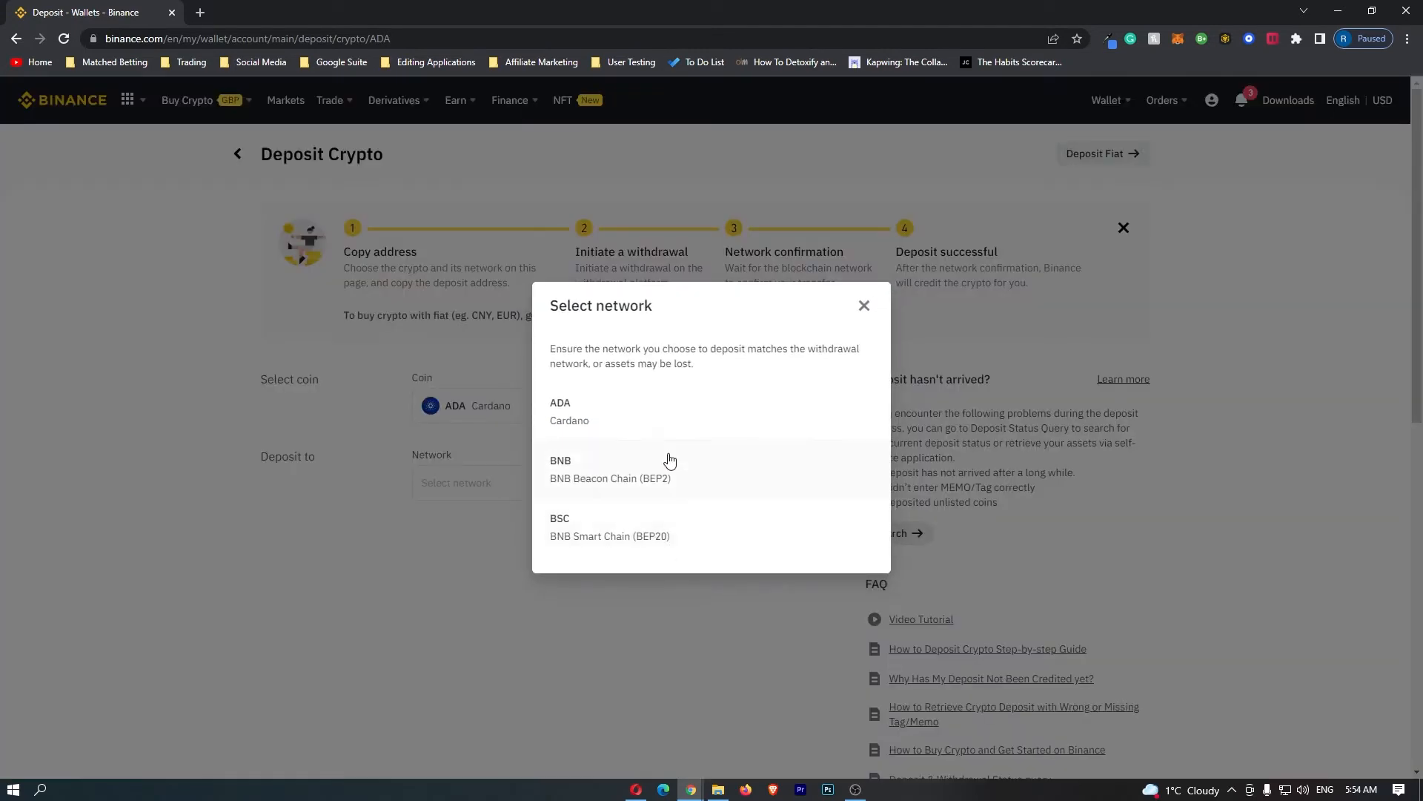
mouse_move(606, 462)
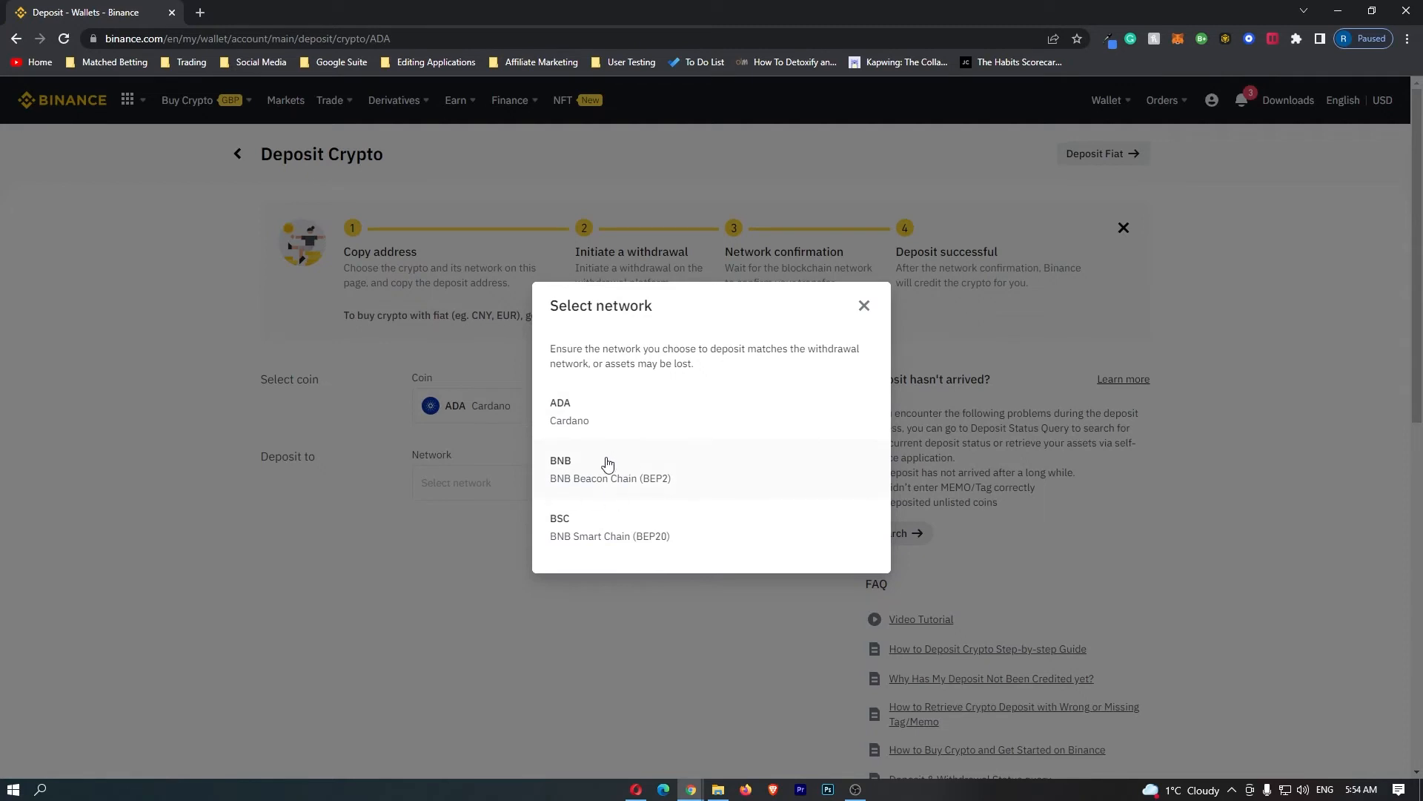
mouse_move(655, 547)
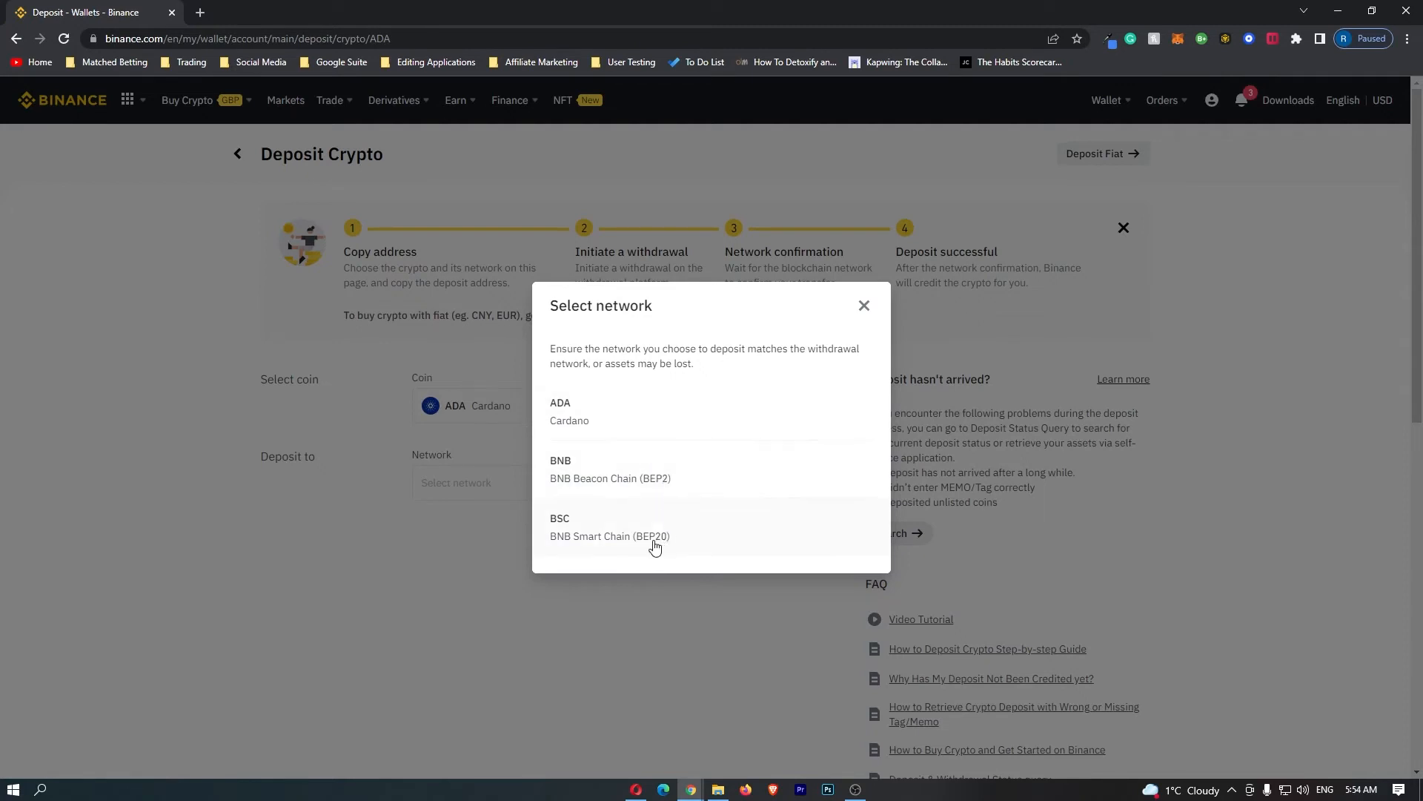
mouse_move(652, 527)
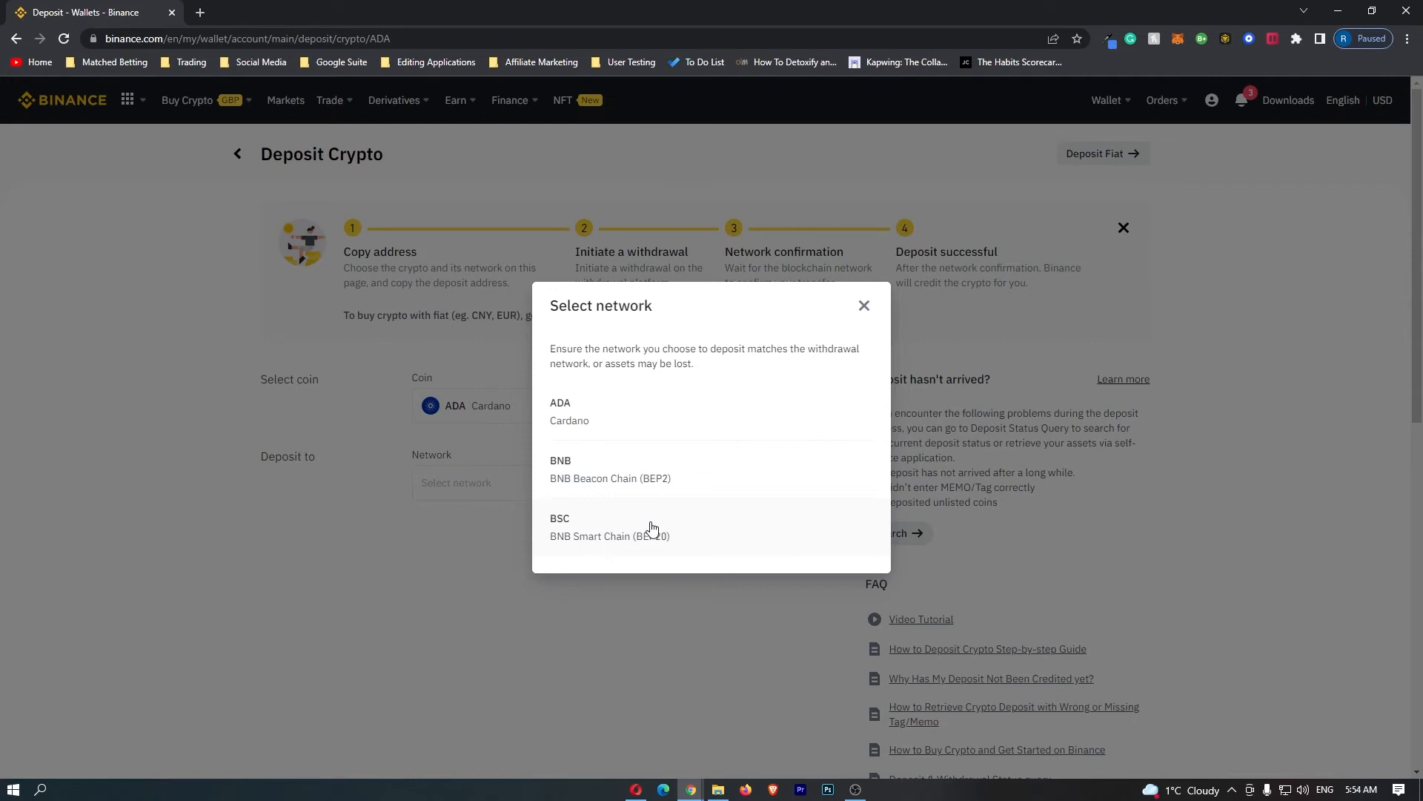
mouse_move(628, 498)
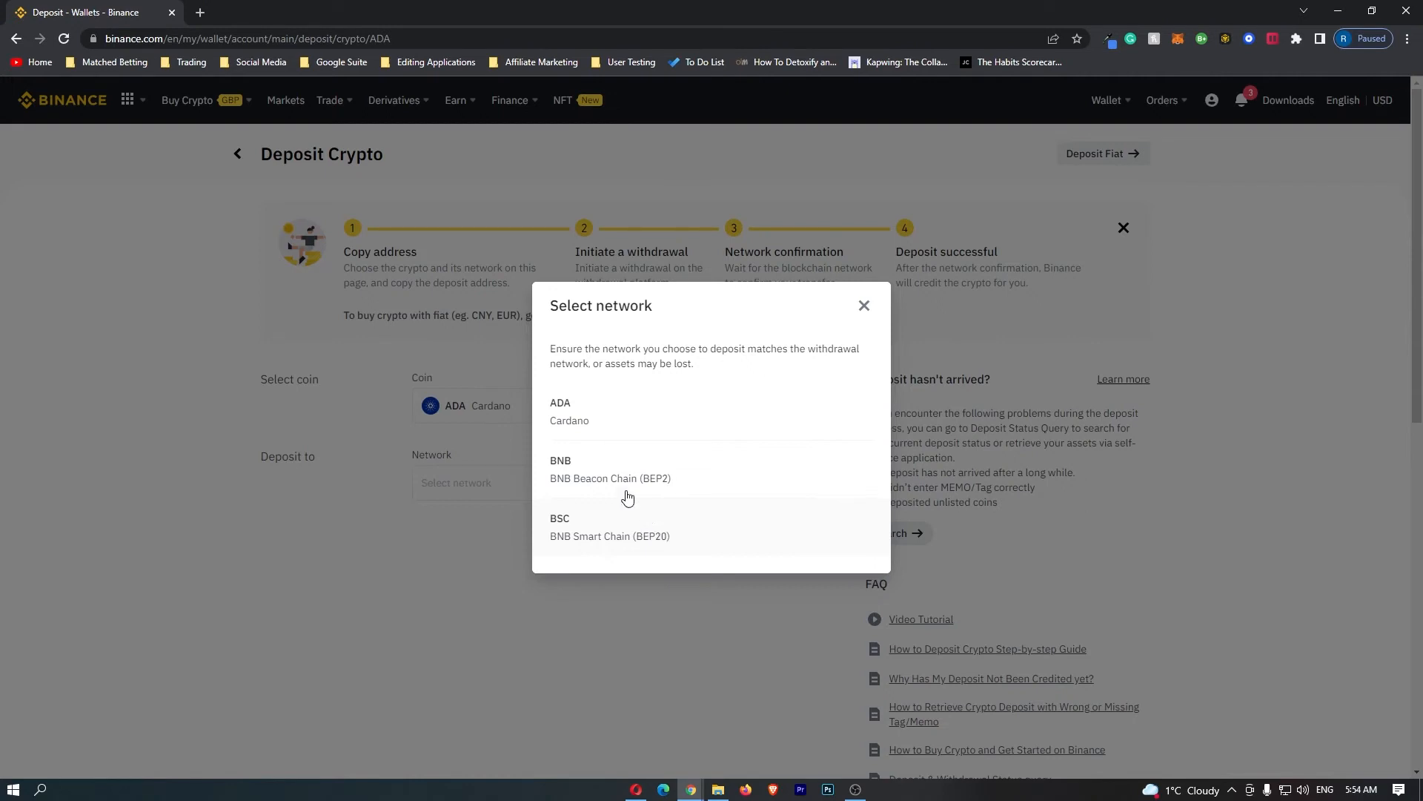
- Try the Cardano and BNB Beacon Chain networks, then settle on BNB Smart Chain (BEP20)
left_click(561, 411)
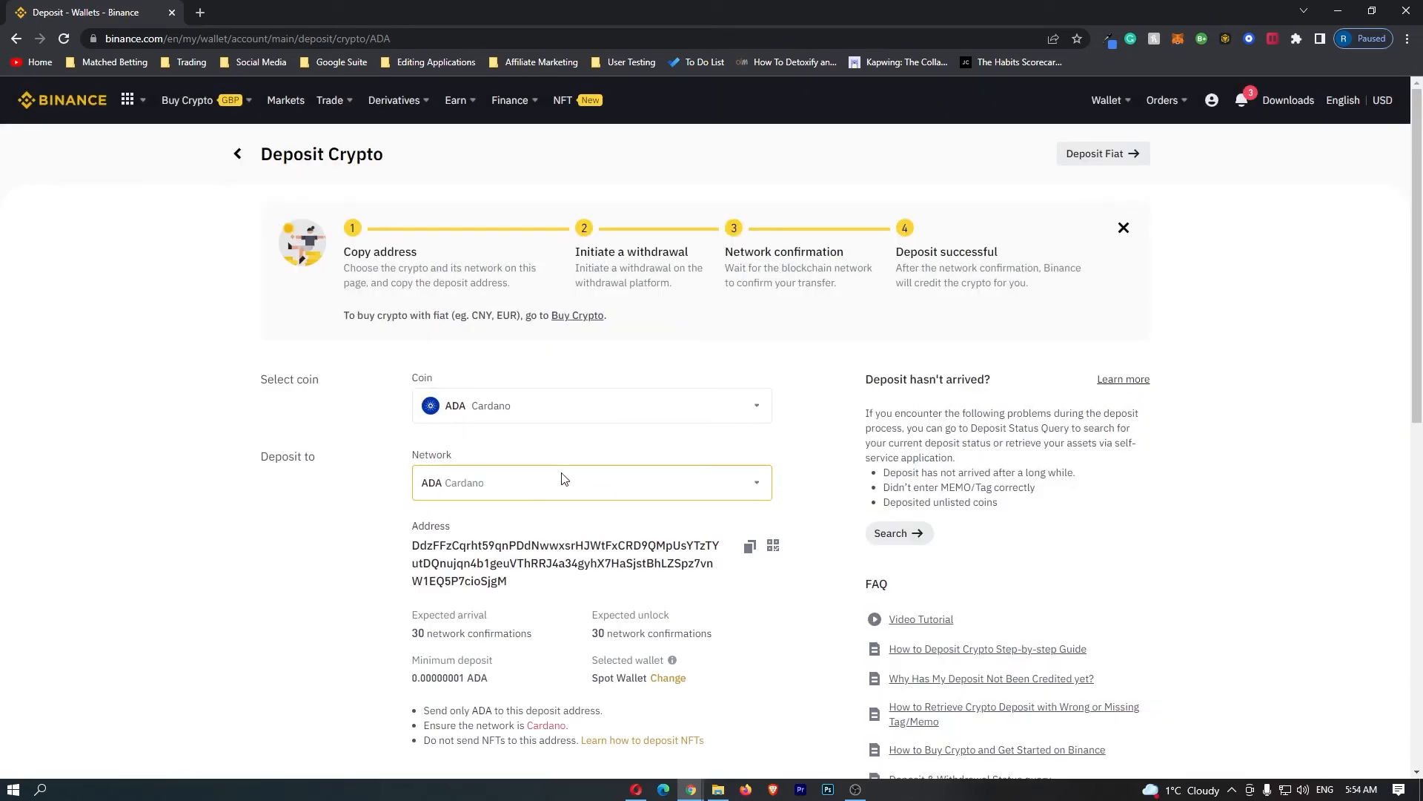
left_click(592, 482)
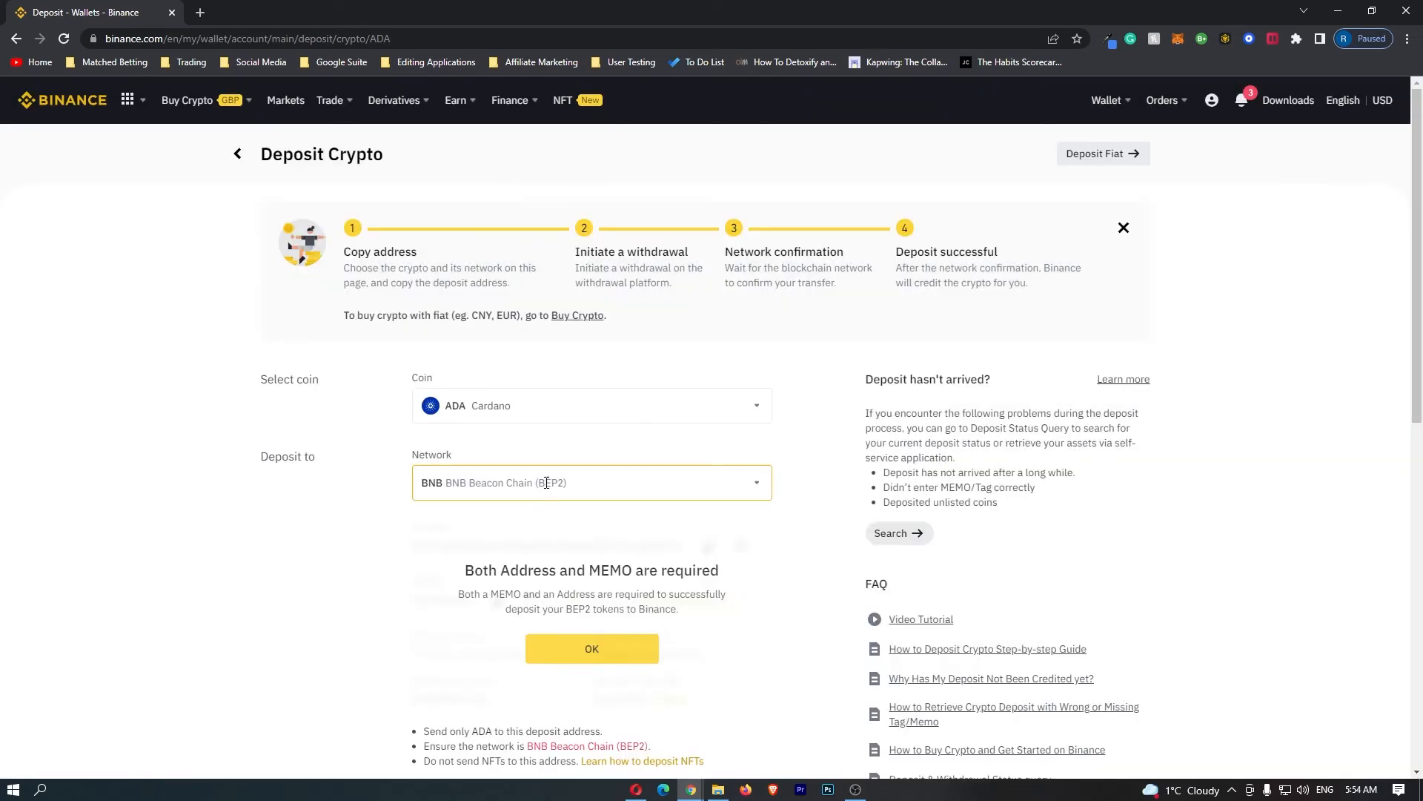
left_click(592, 648)
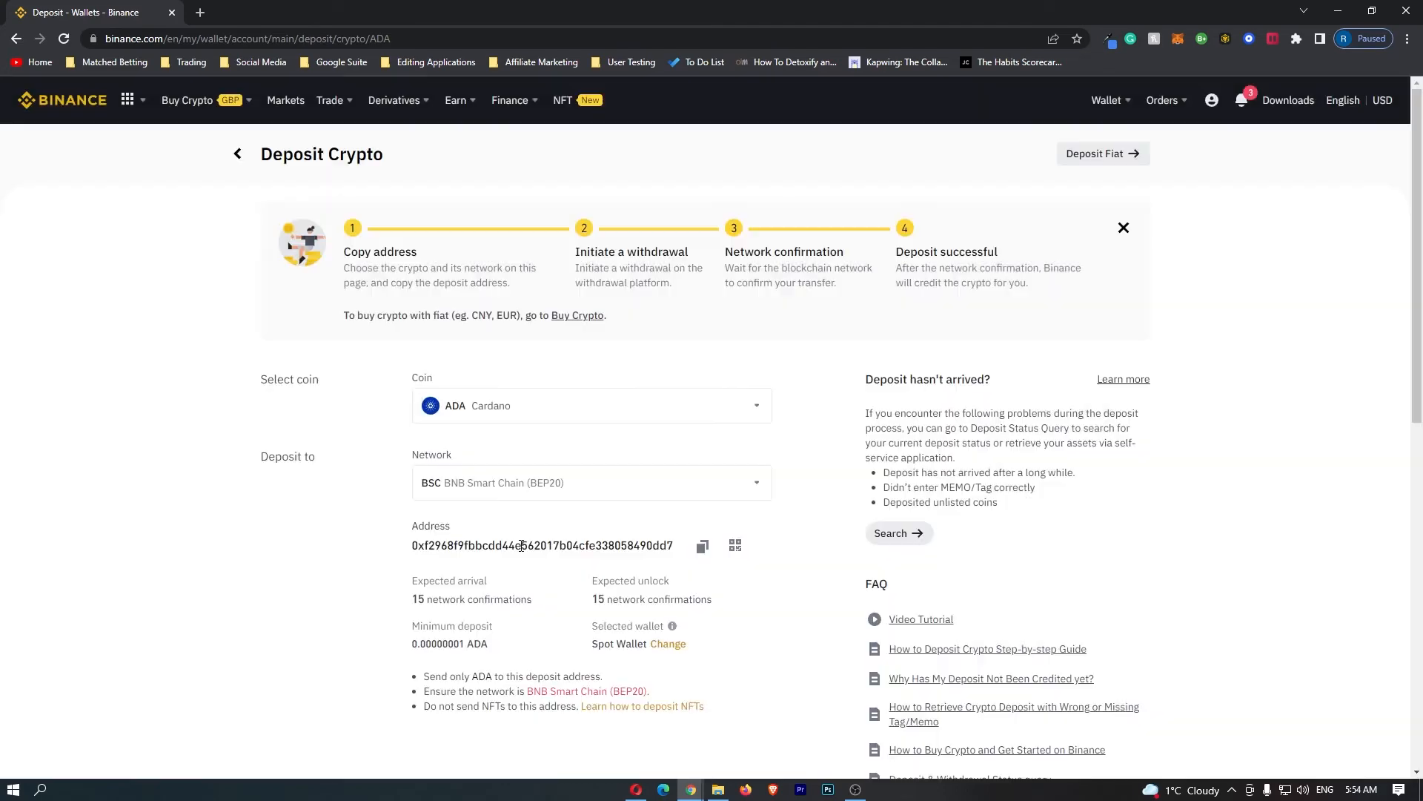
mouse_move(557, 542)
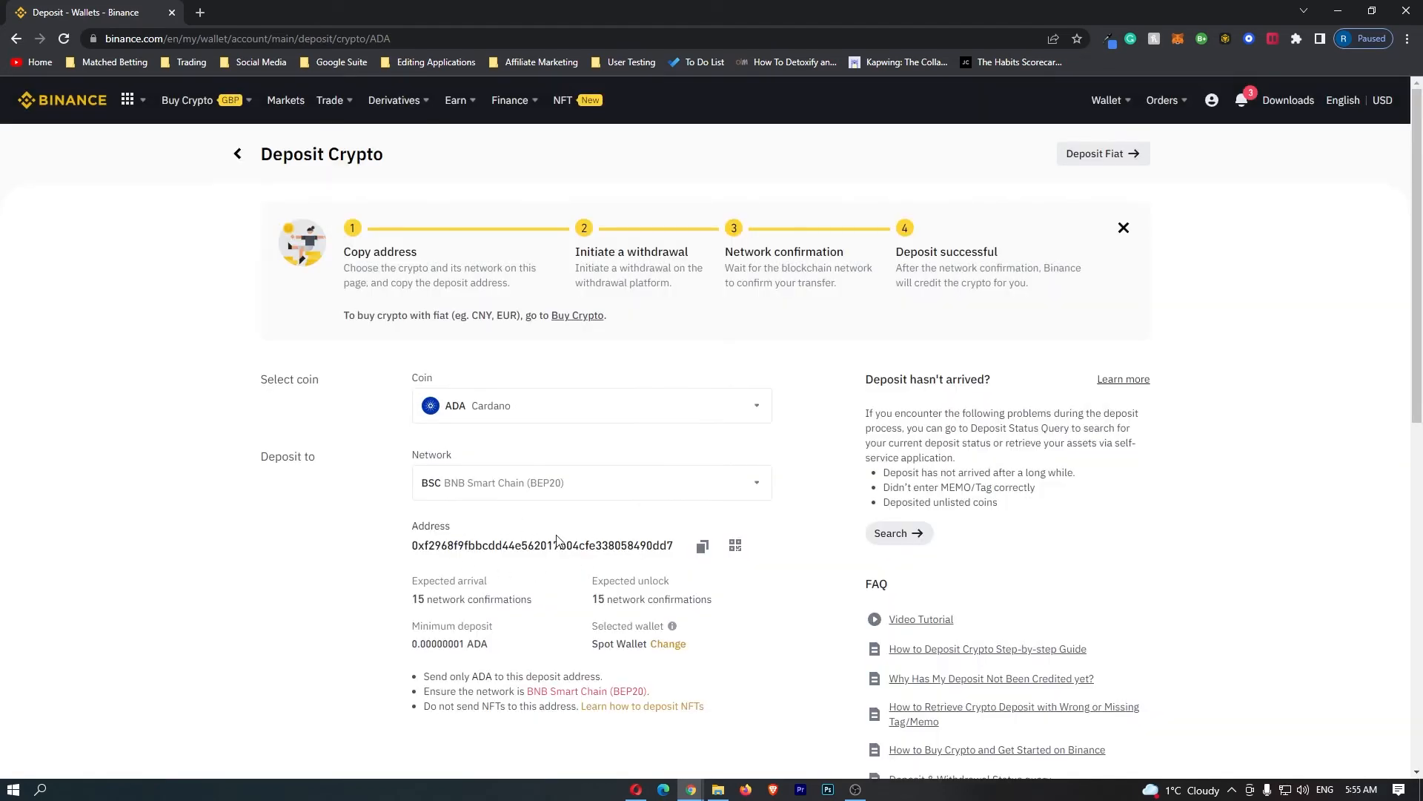
left_click(590, 482)
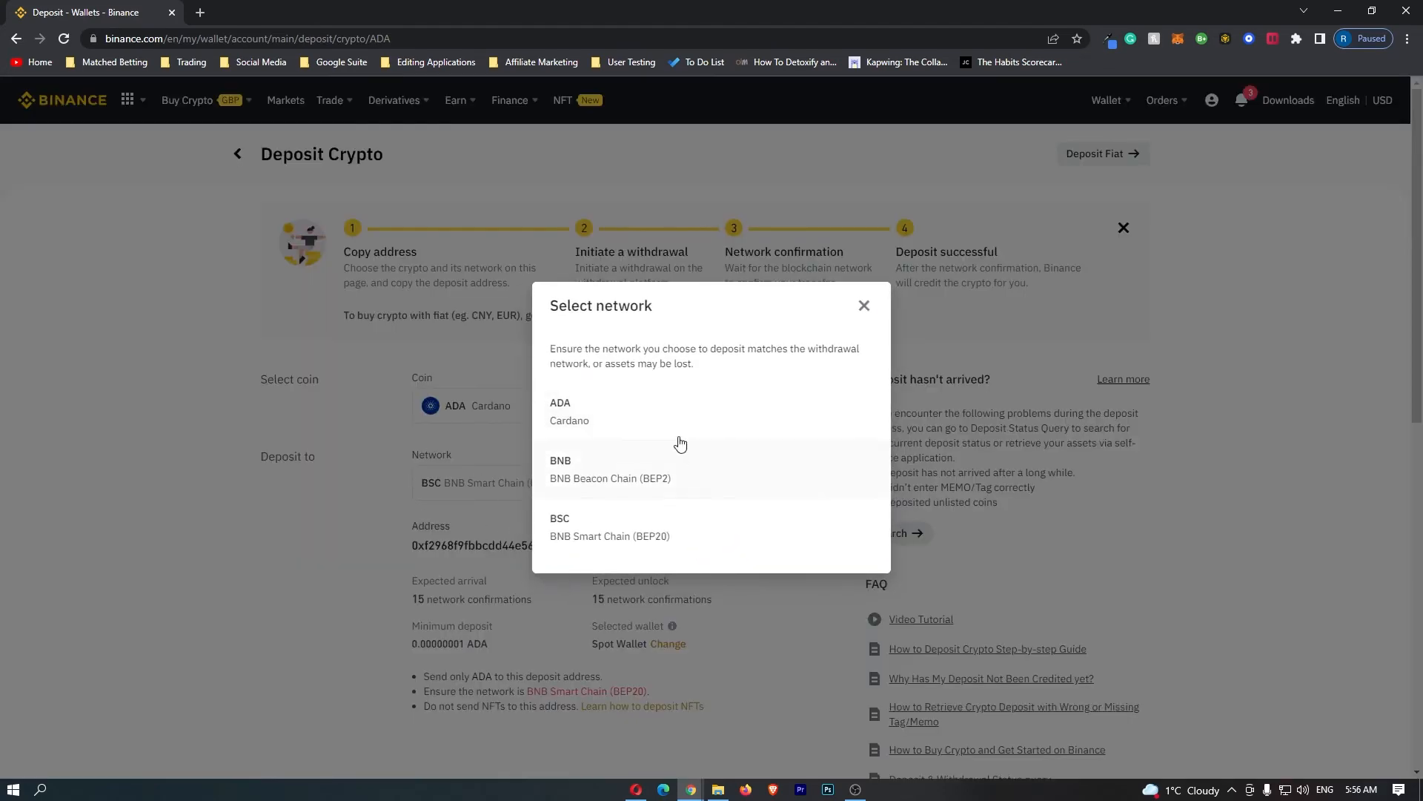
mouse_move(610, 428)
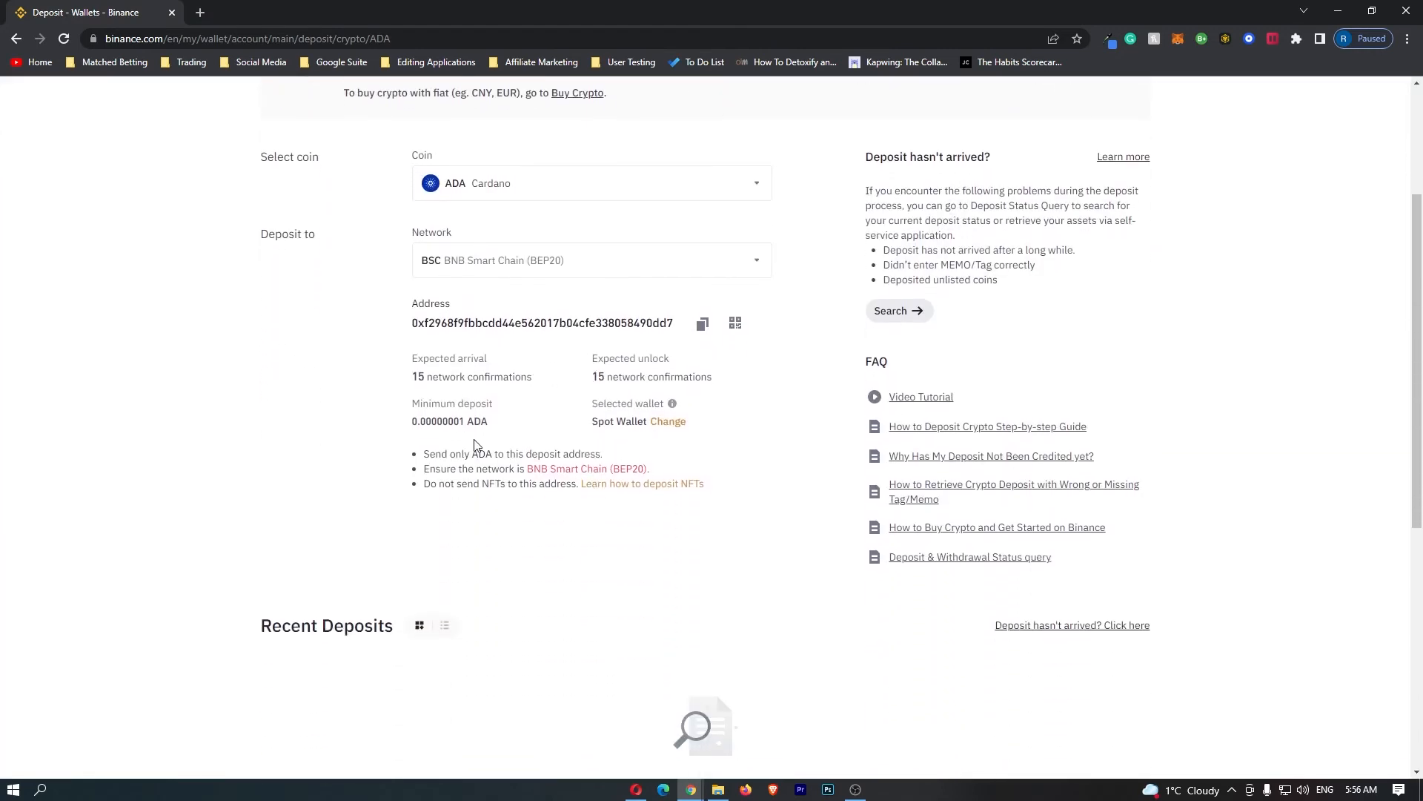
- Copy the BSC ADA deposit address and display it as a QR code
double_click(543, 321)
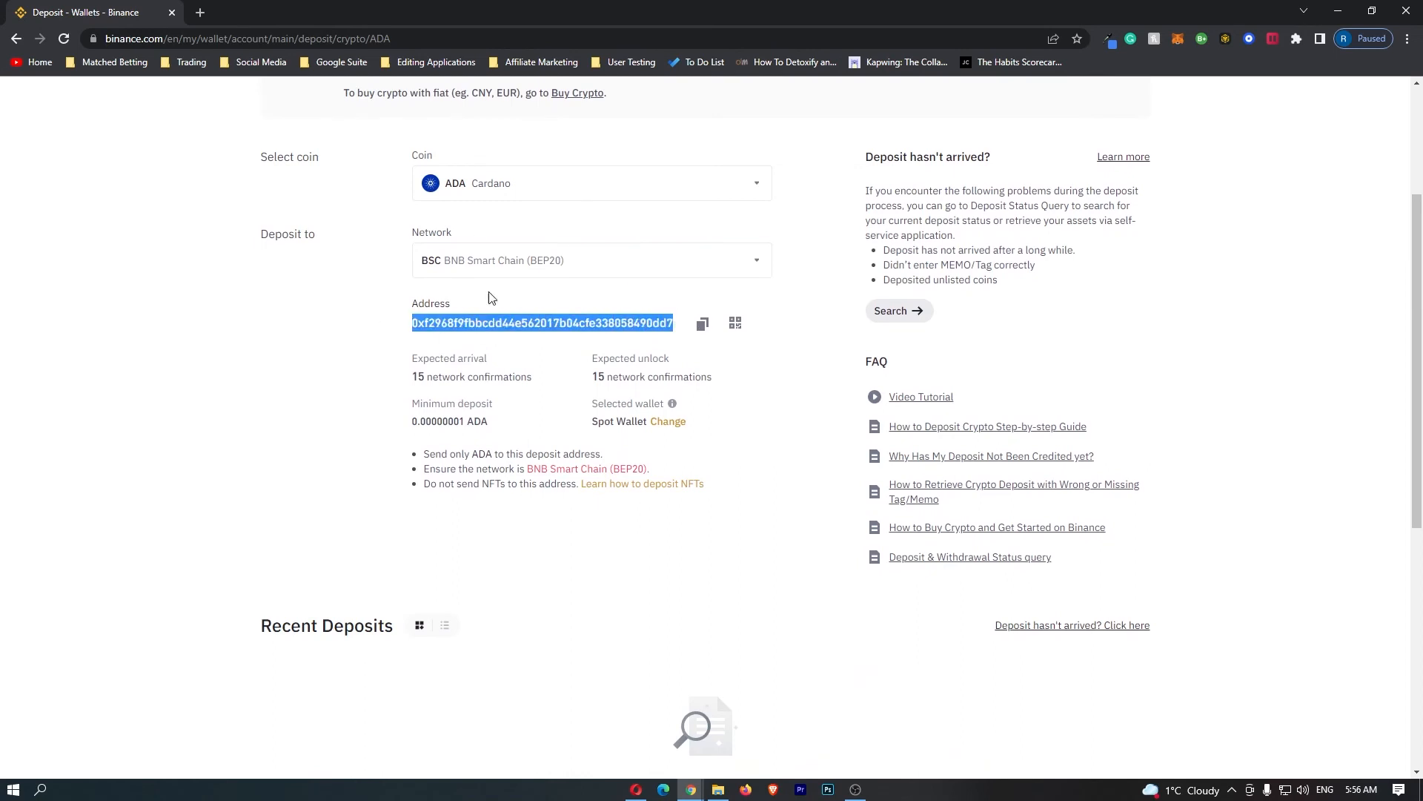
left_click(703, 324)
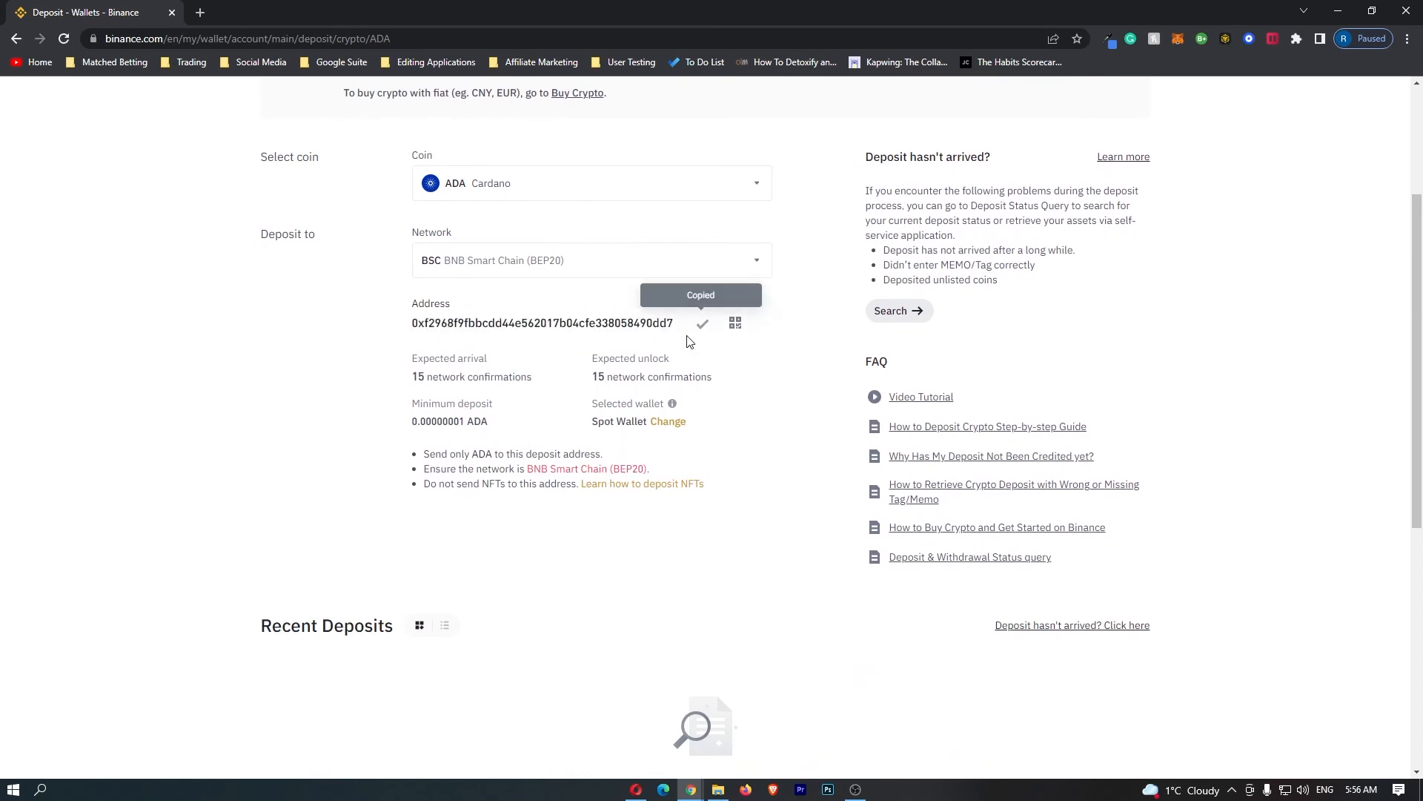
left_click(735, 323)
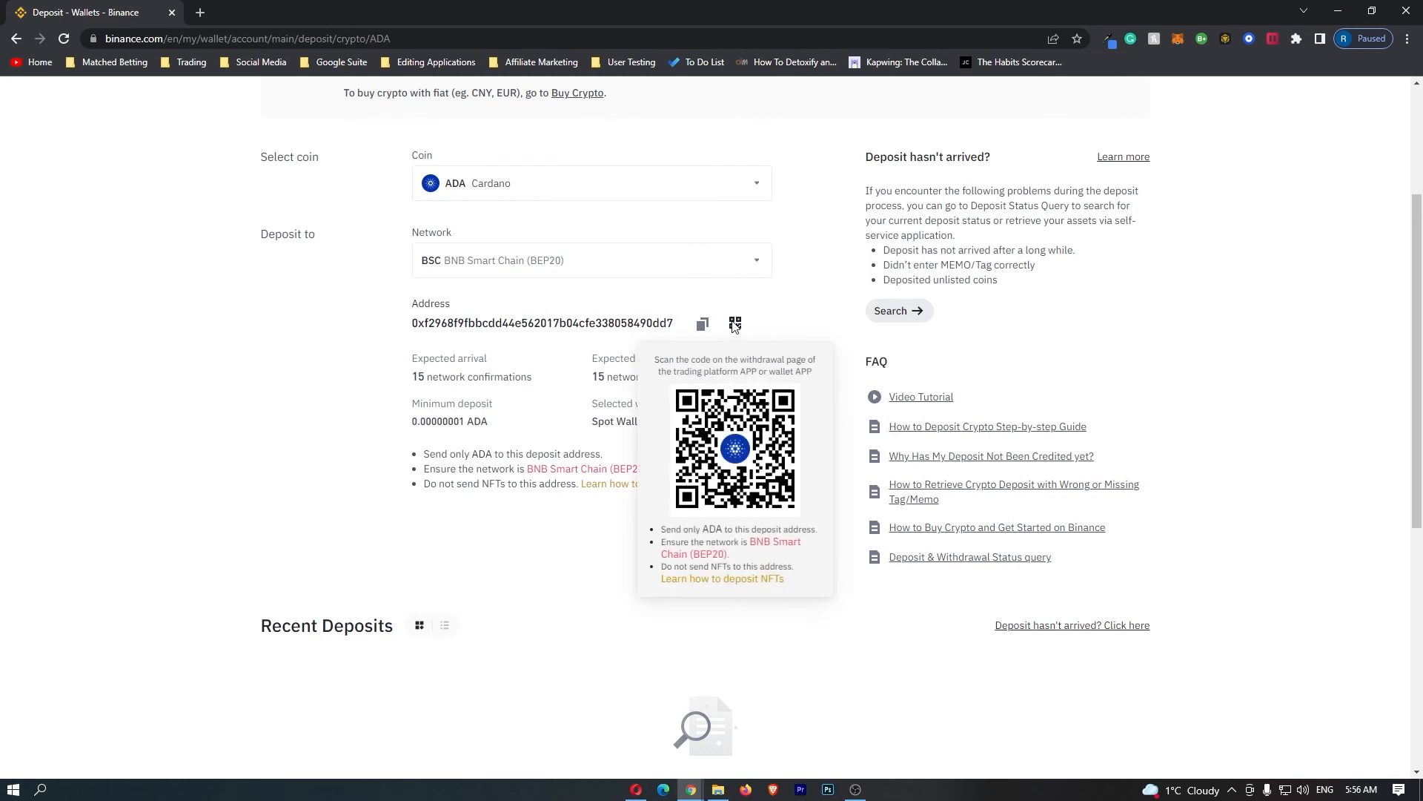